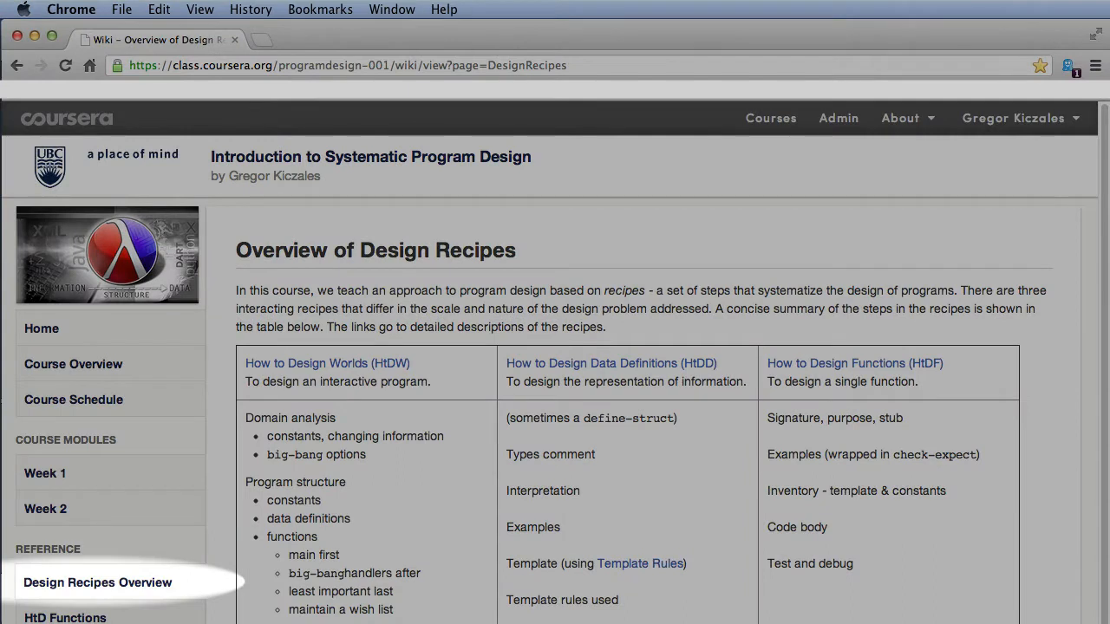
mouse_move(156, 593)
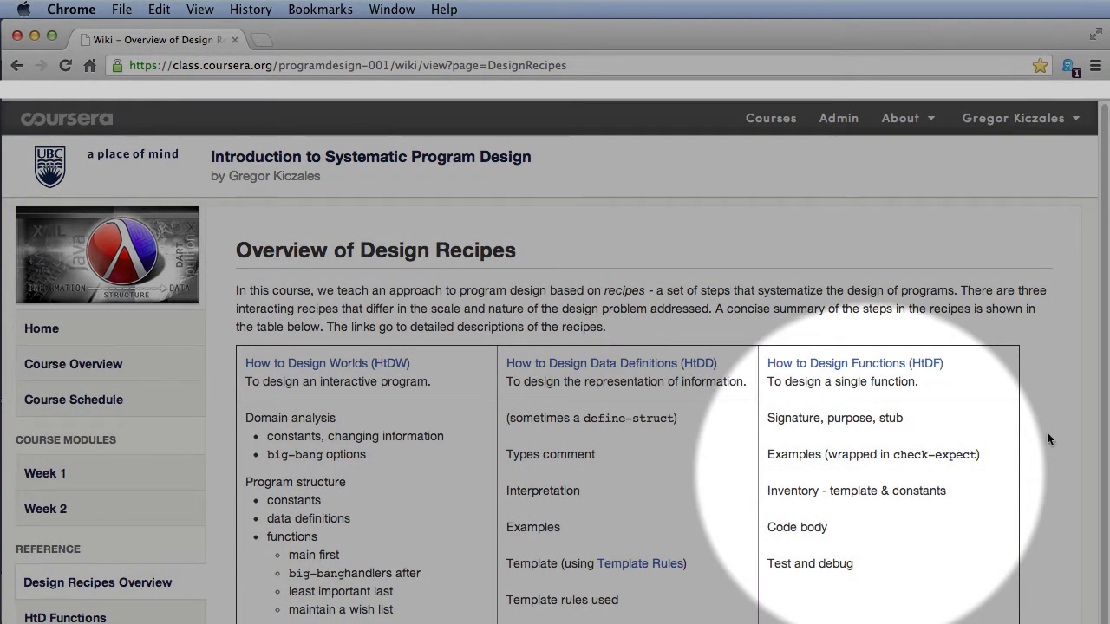
mouse_move(1049, 385)
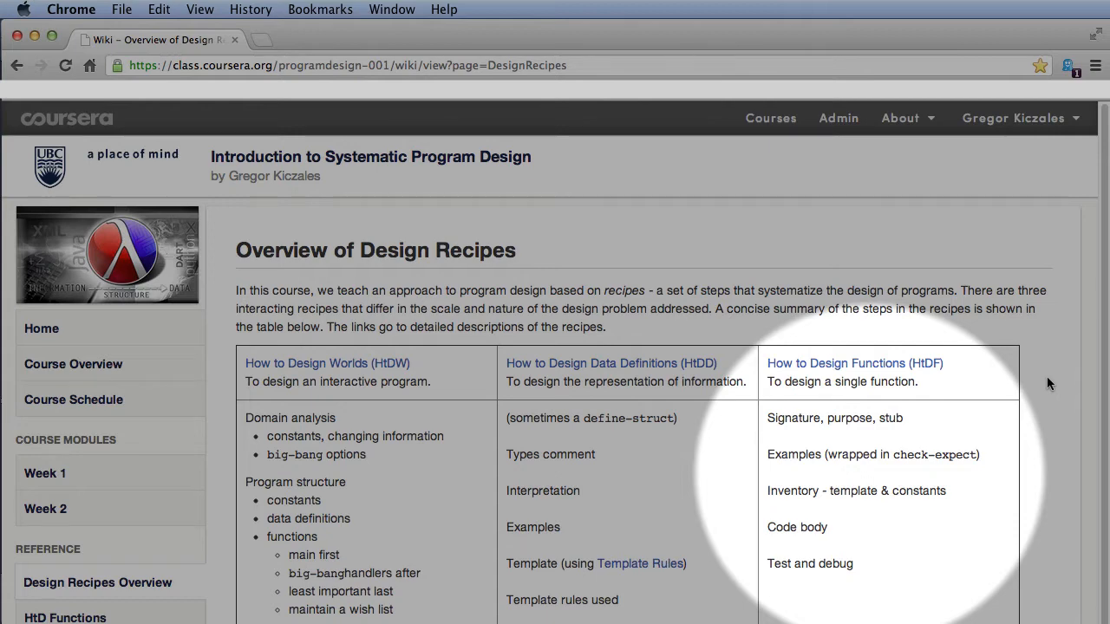
mouse_move(1049, 385)
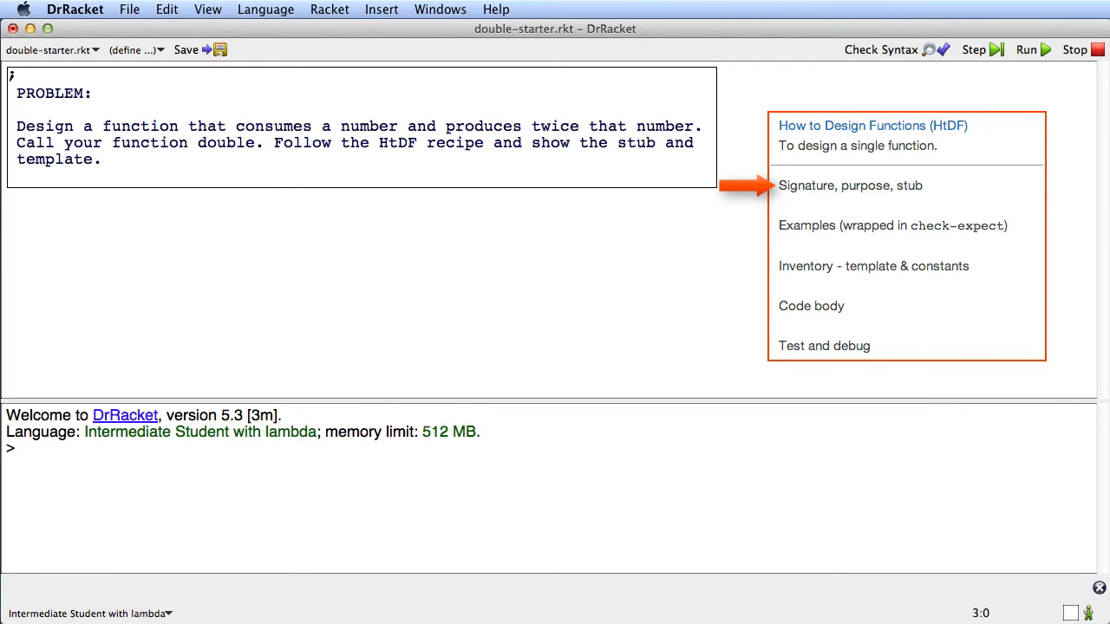
Write the signature ';; Number -> Number' and purpose ';; produce 2 times the given number'
type(";;")
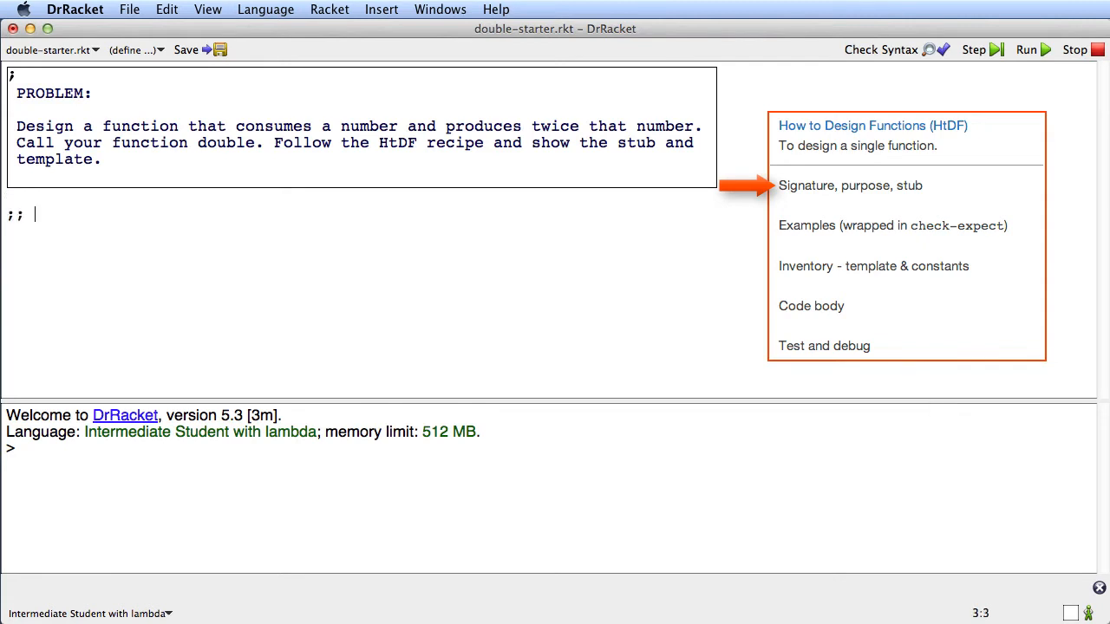
type("Number")
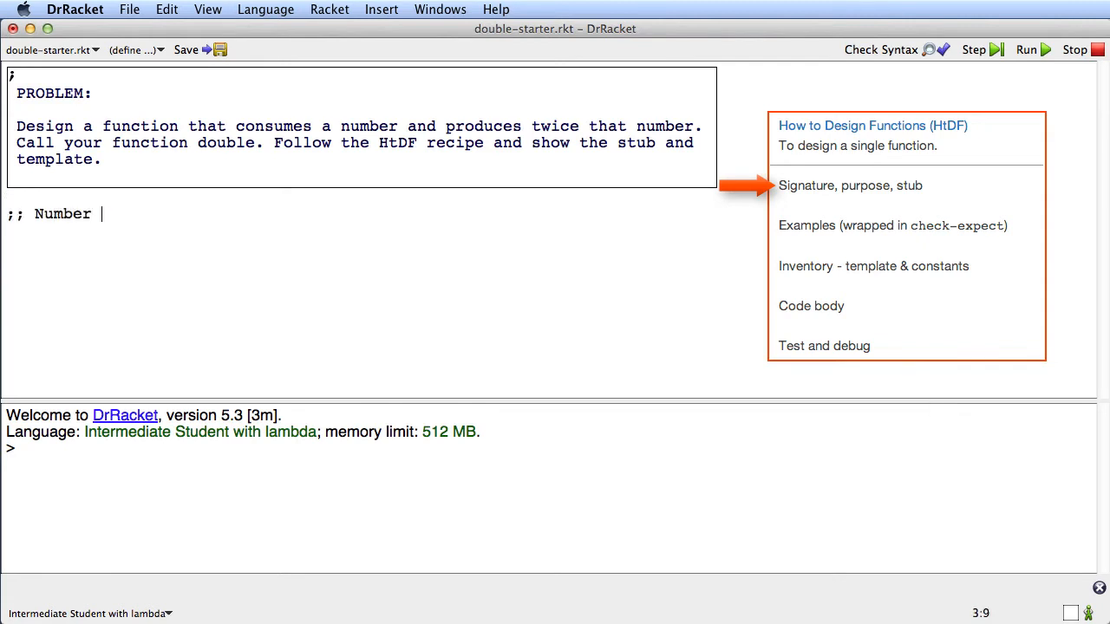
type("-> Numb")
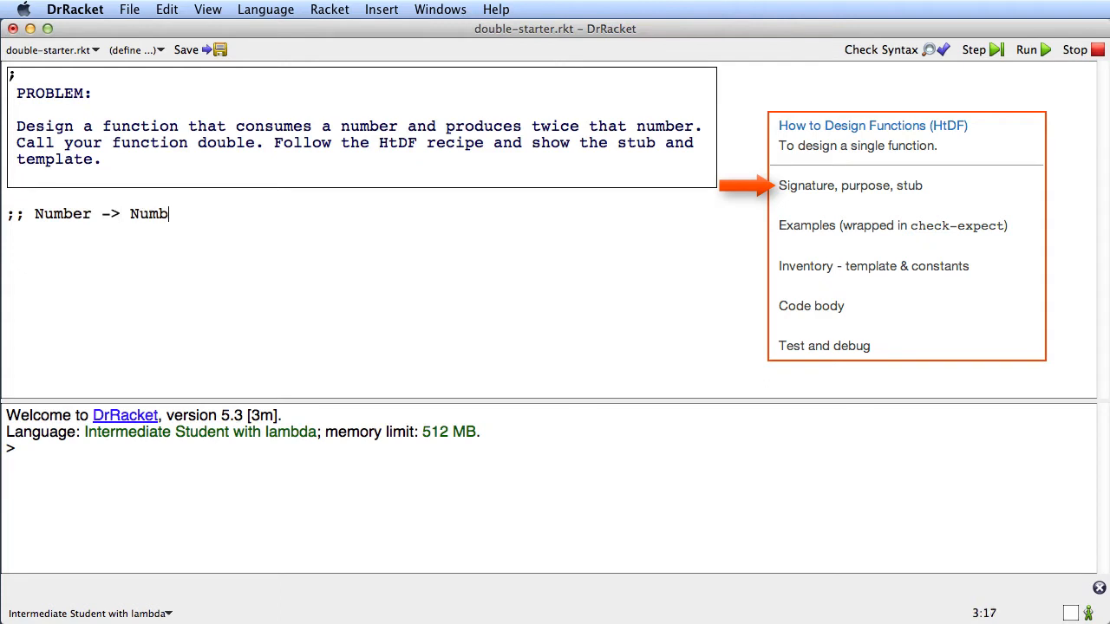
type("er")
type(";;")
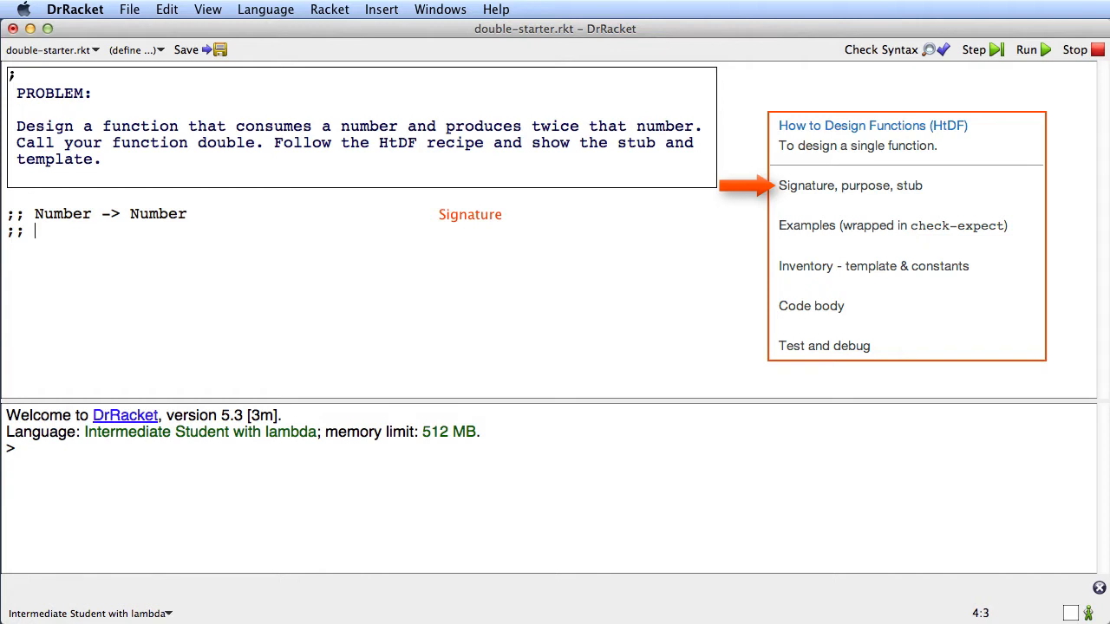
type("produce")
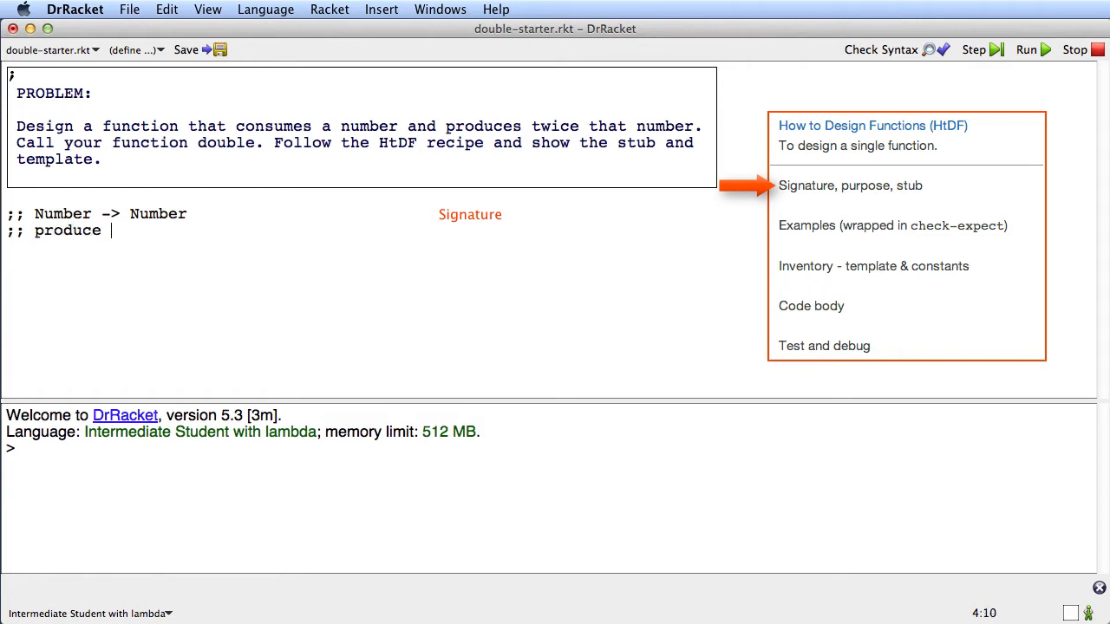
type("2 times t")
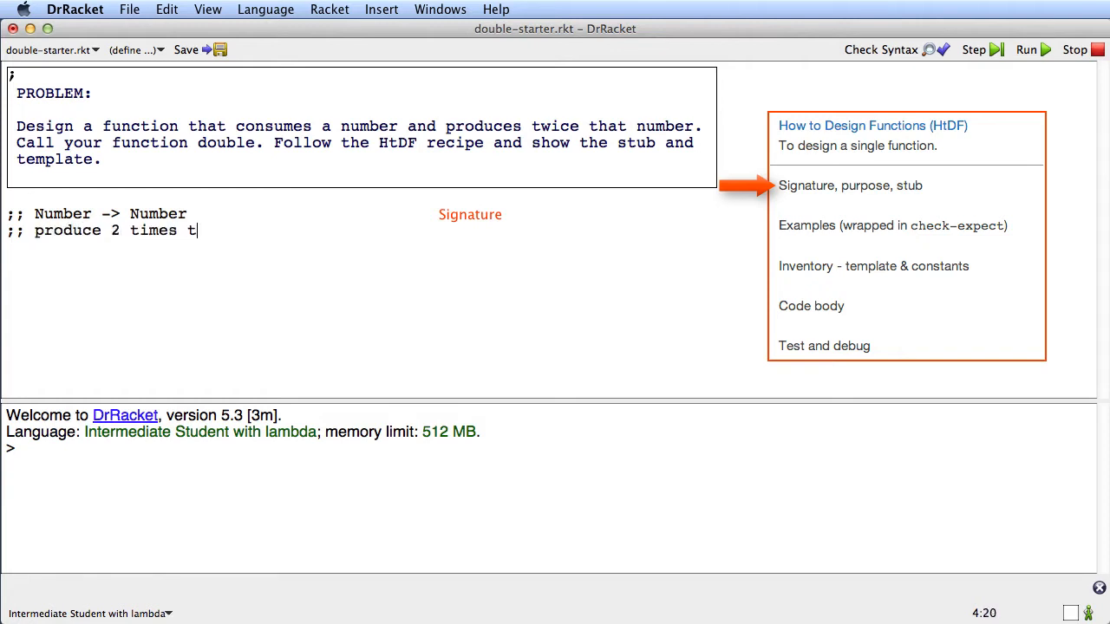
type("he given number")
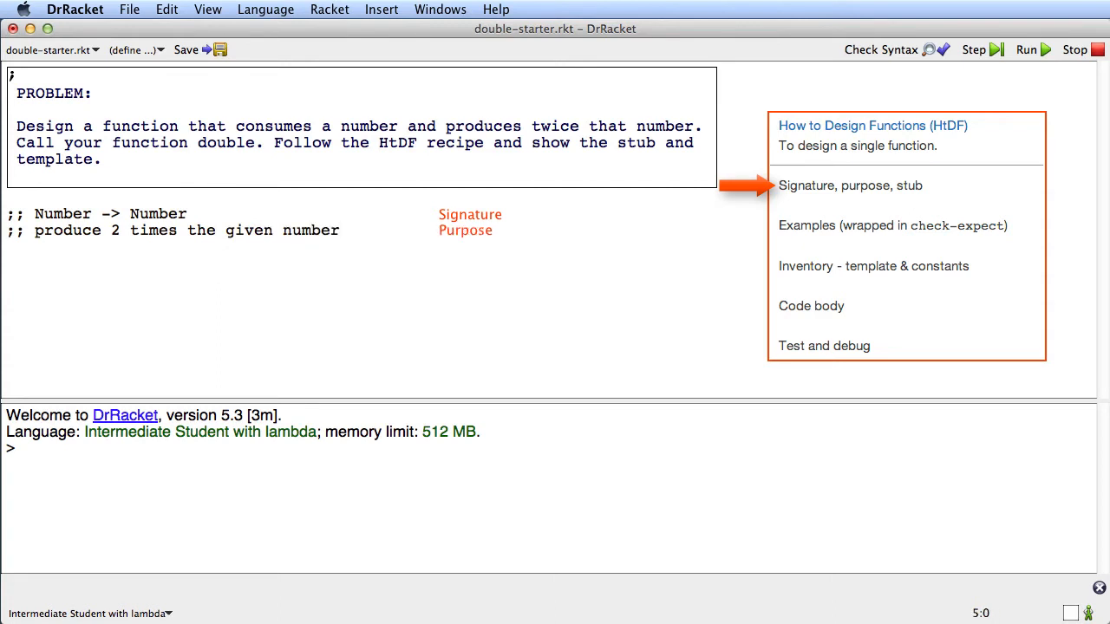
Write the stub '(define (double n) 0)' with the comment ';this is the stub'
type("(defin")
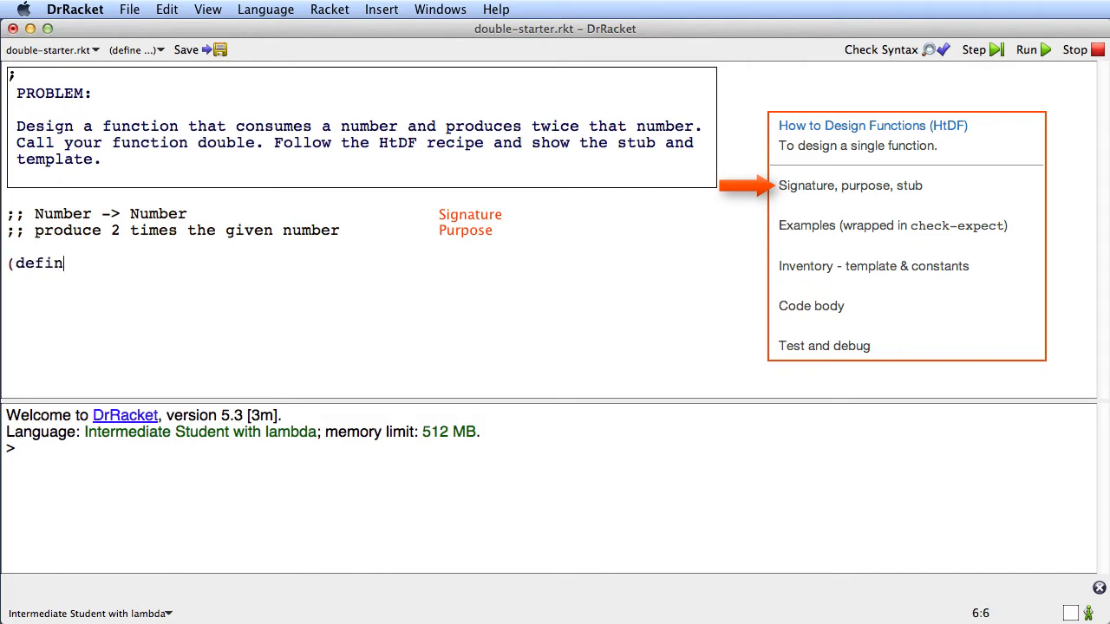
type("e (dou")
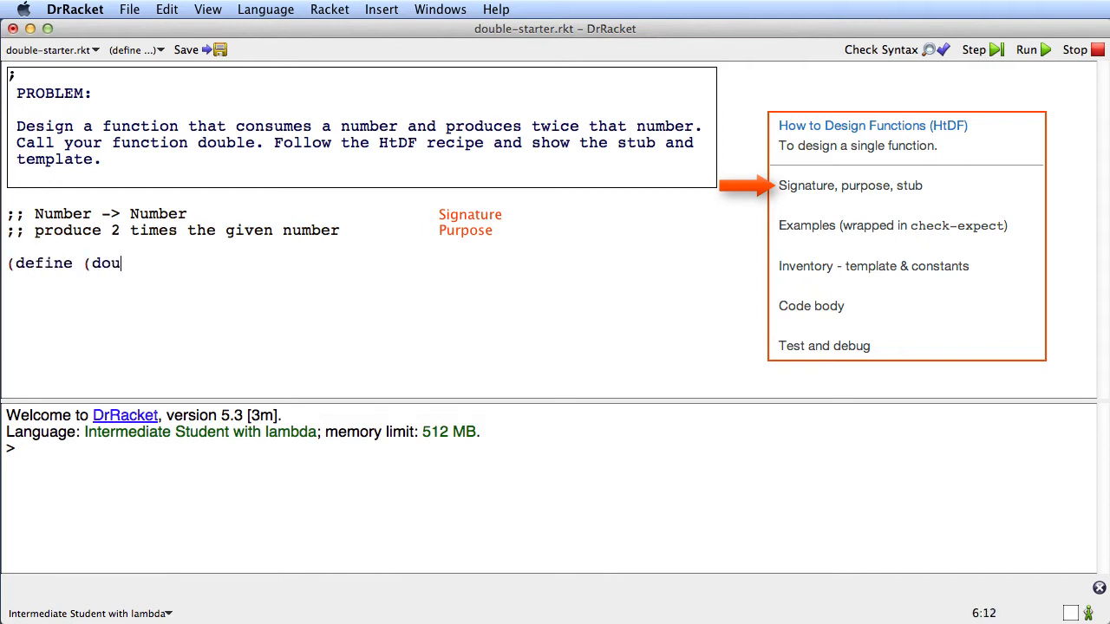
type("ble")
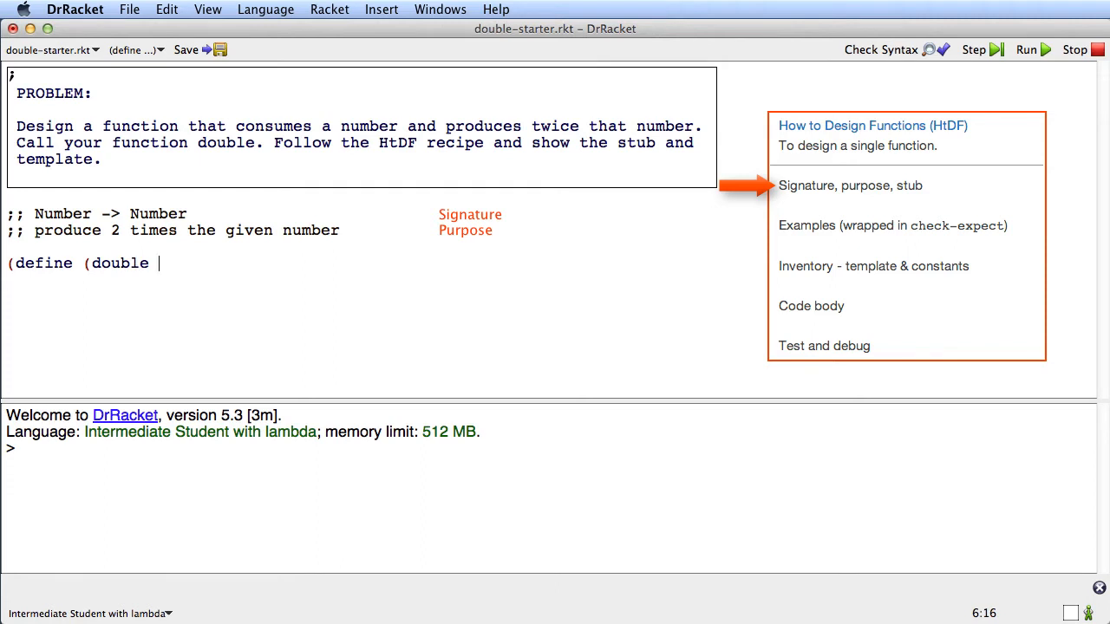
type("n)")
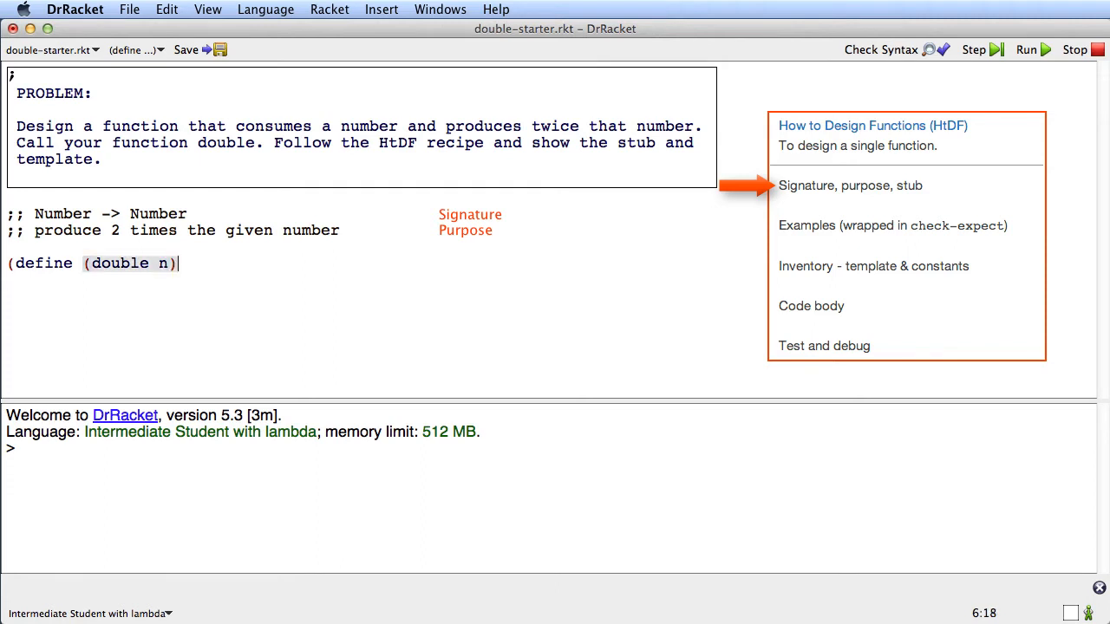
type("0)  ;")
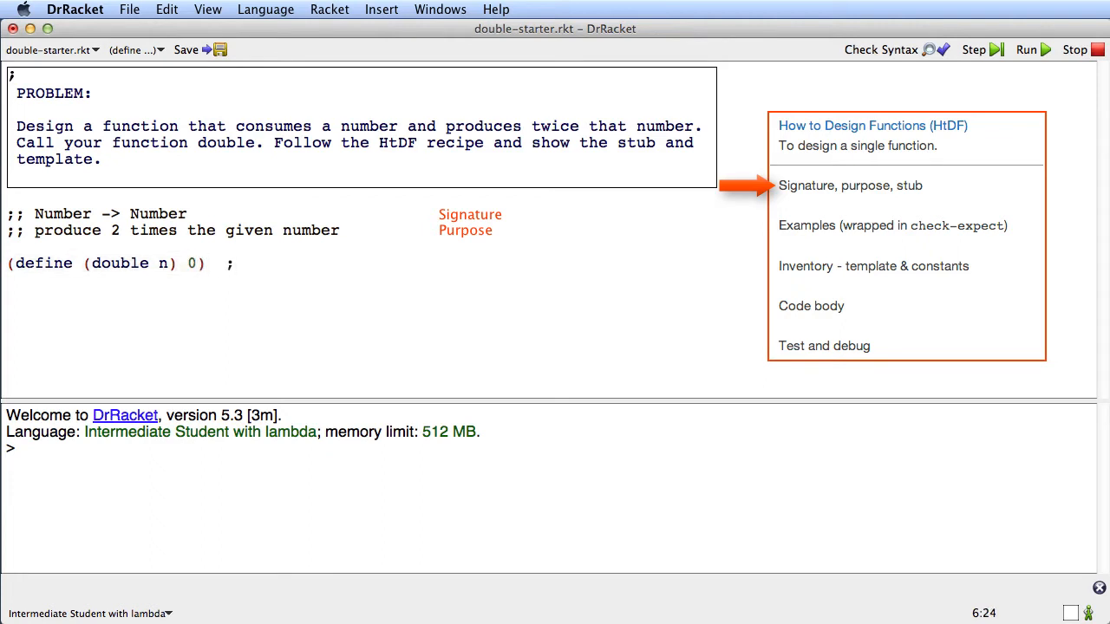
type("this is the")
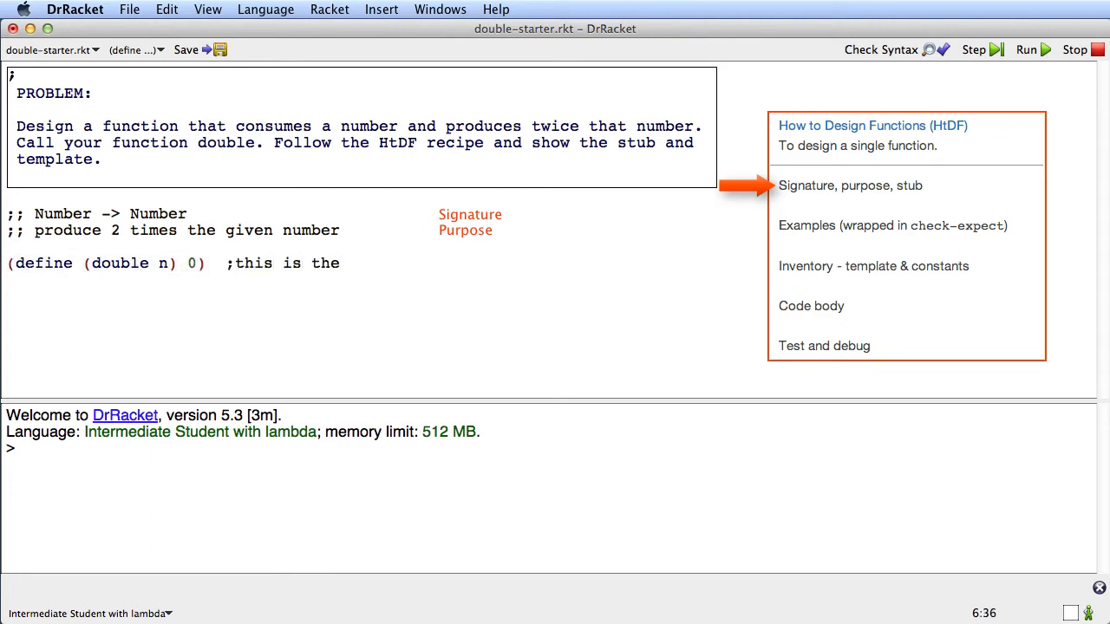
type("stub")
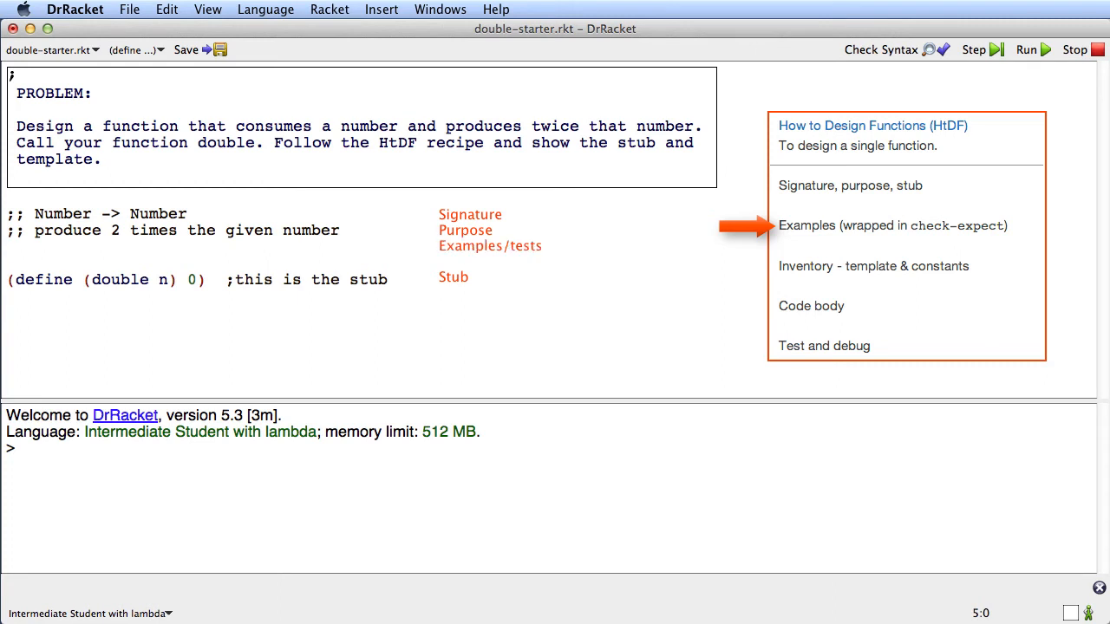
Write the example '(check-expect (double 4.2) 8.4)' below the first check-expect
type("(check")
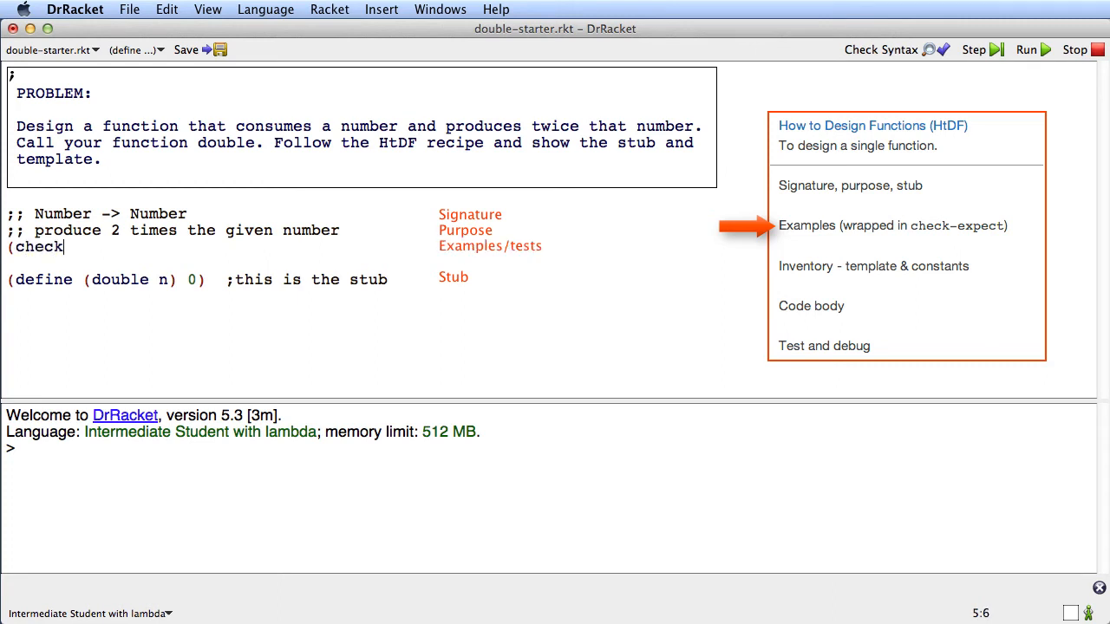
type("-expect (double 3) 6")
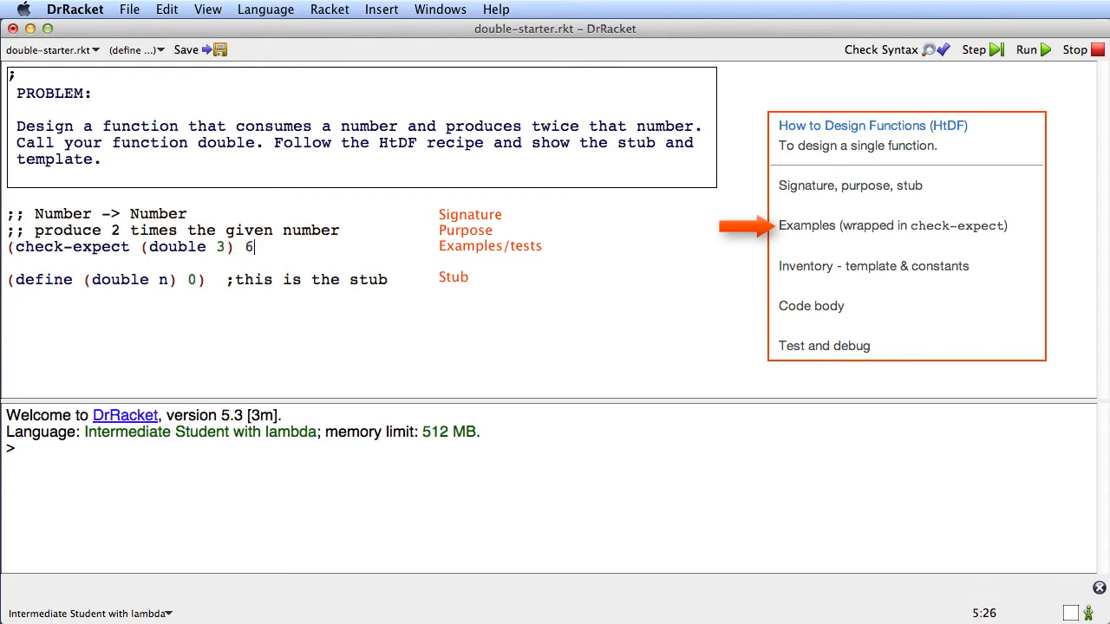
type(")")
type("(che")
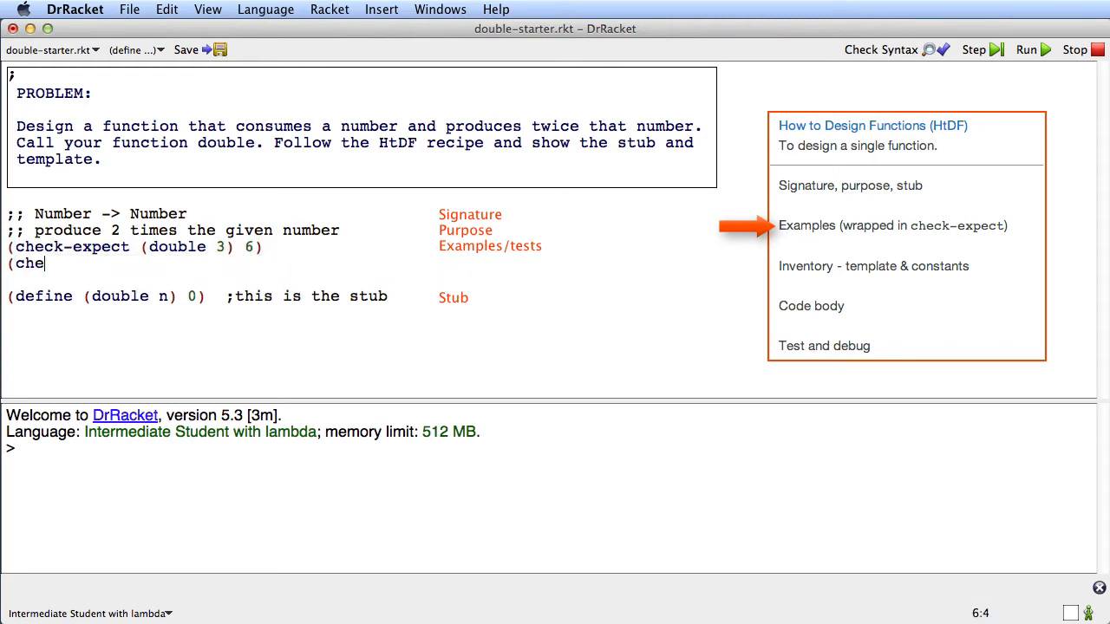
type("ck-expect")
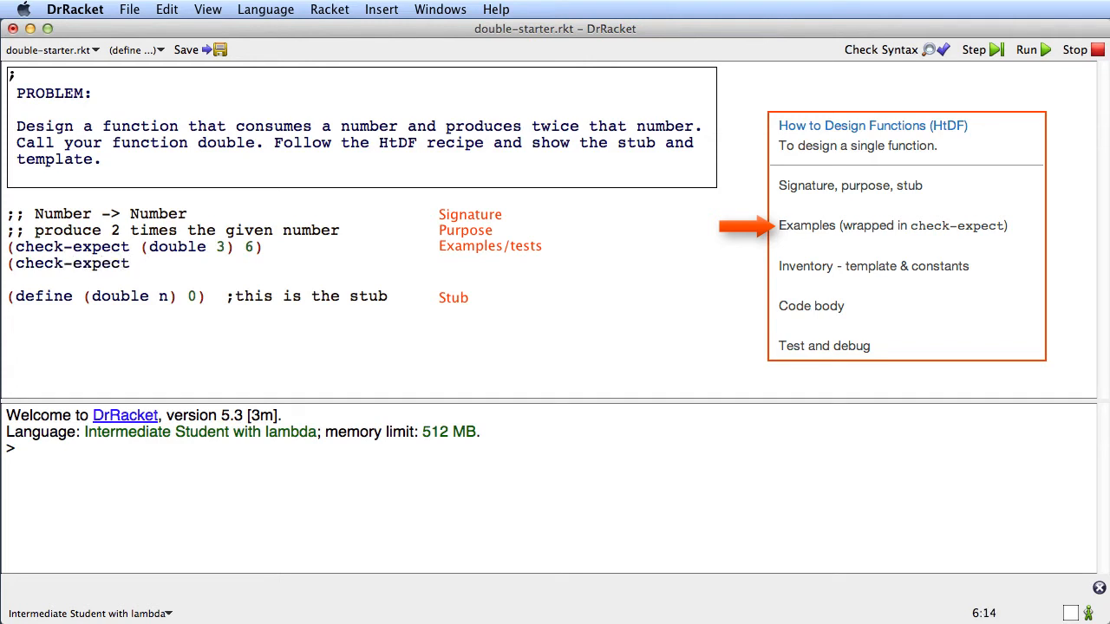
type("(double 4.")
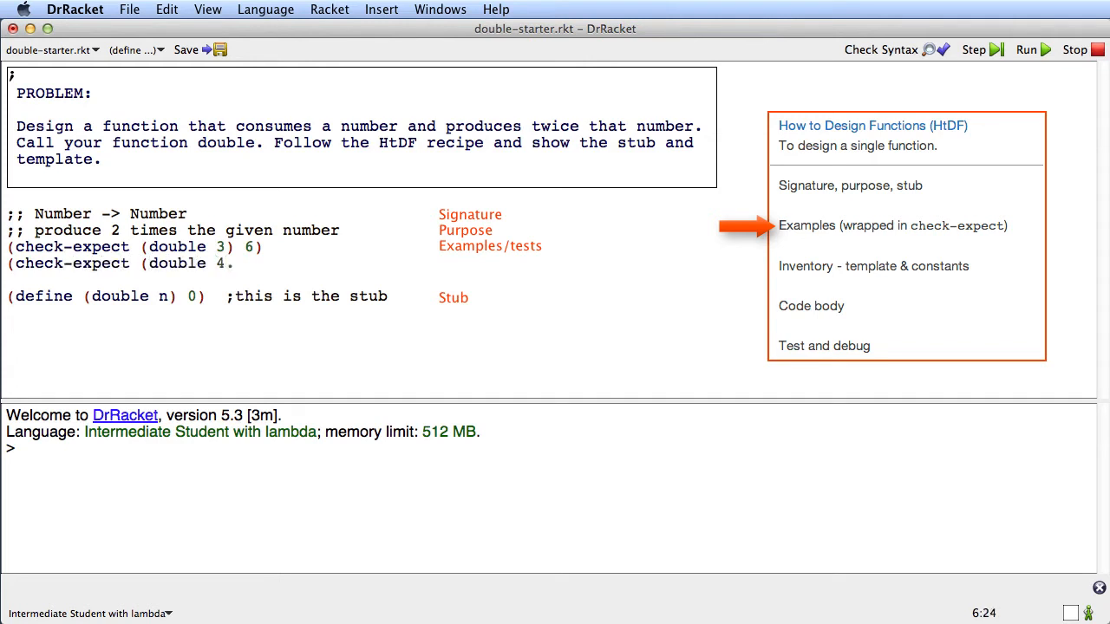
type("2")
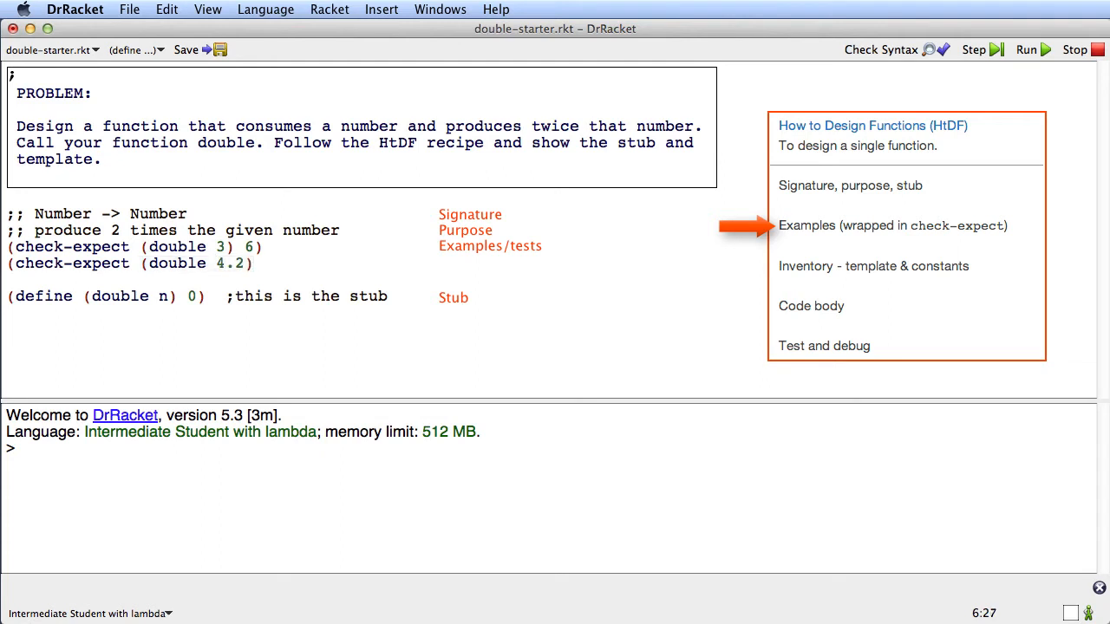
type("8.4")
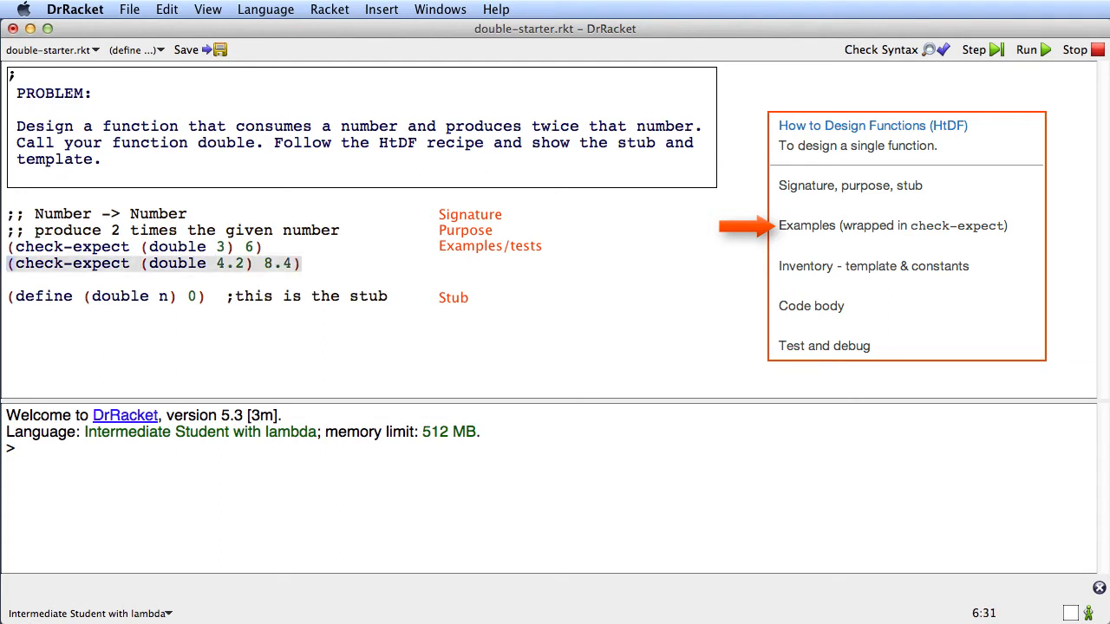
left_click(302, 264)
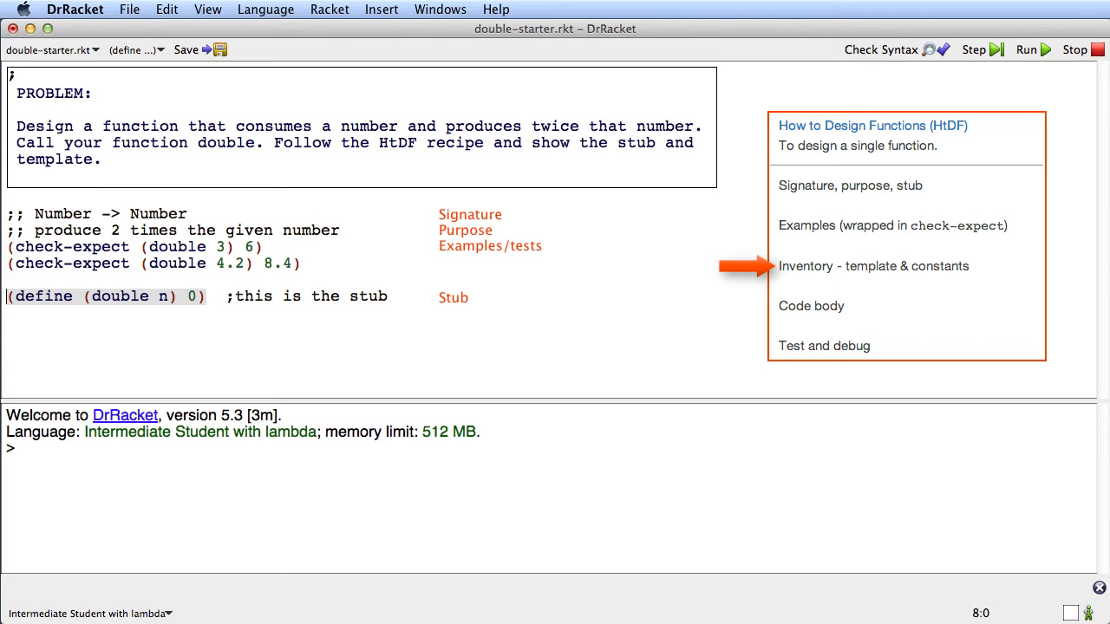
Comment out the stub and write '(define (double n) (... n))' with ';this is the template'
type(";")
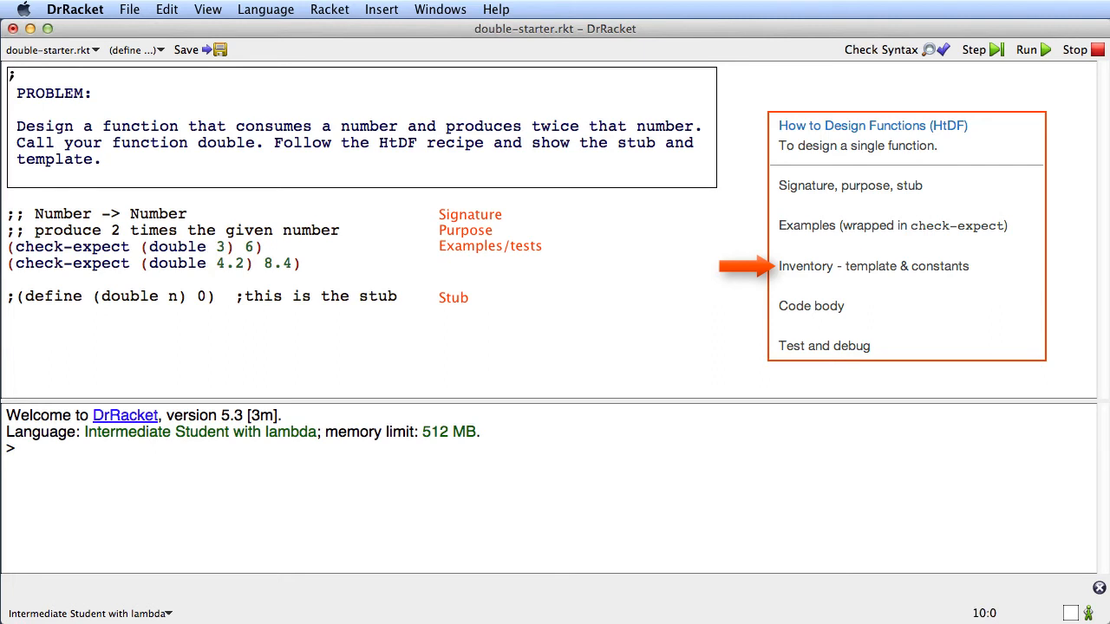
type("(def")
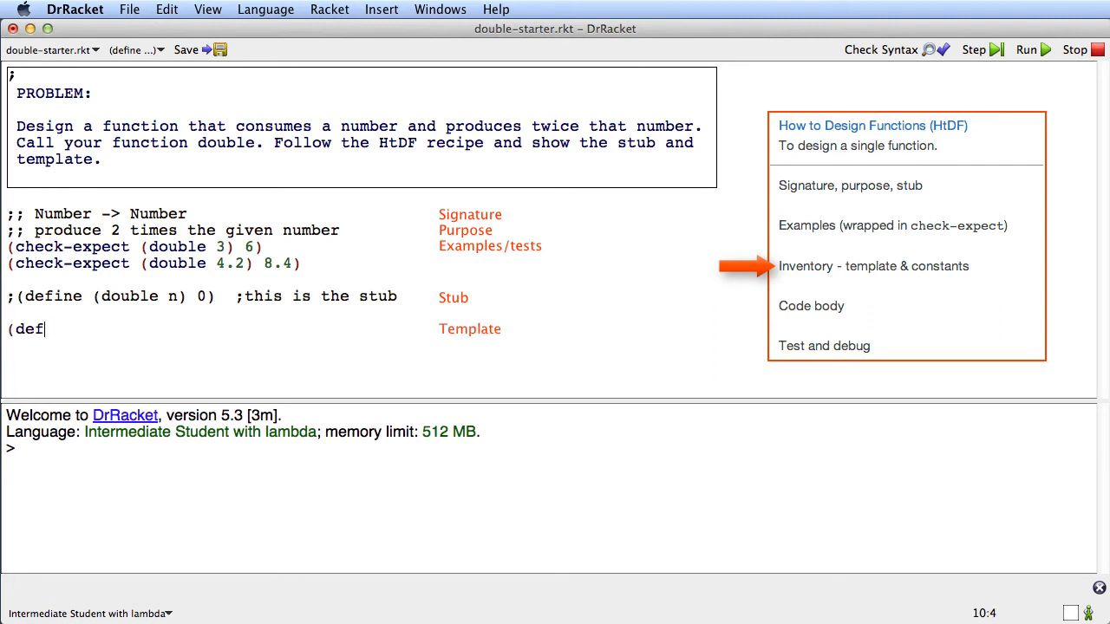
type("ine (double")
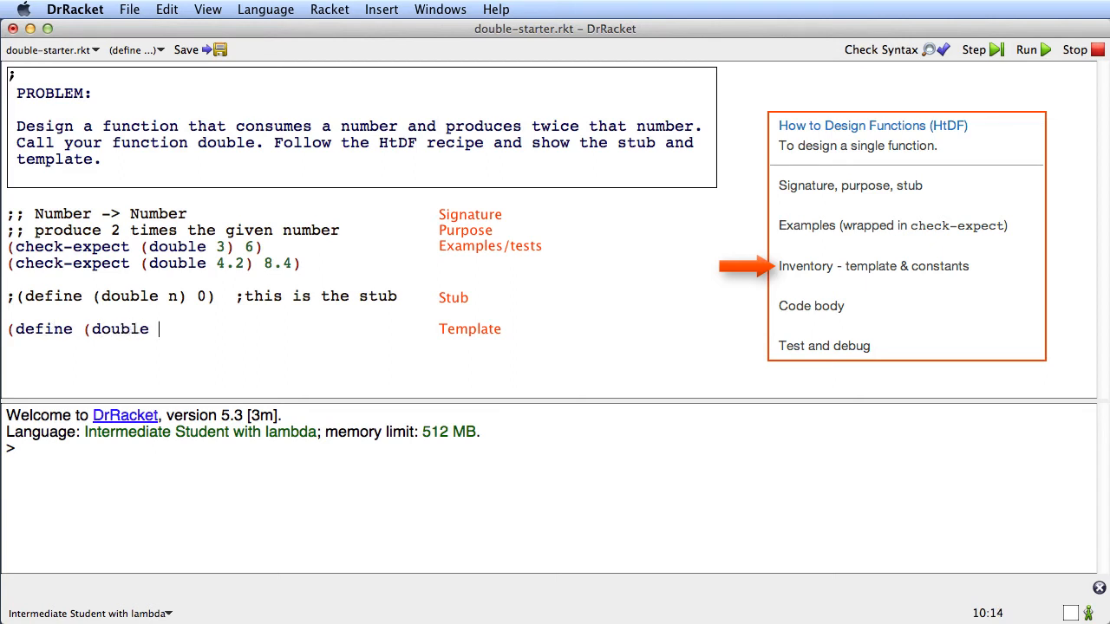
type("n)")
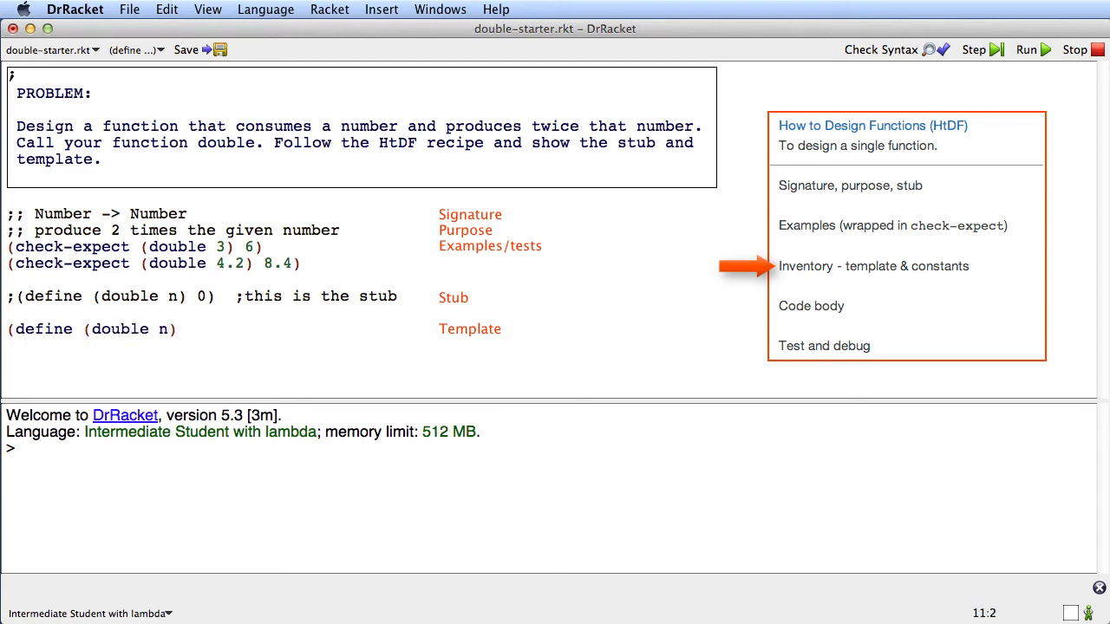
type("(")
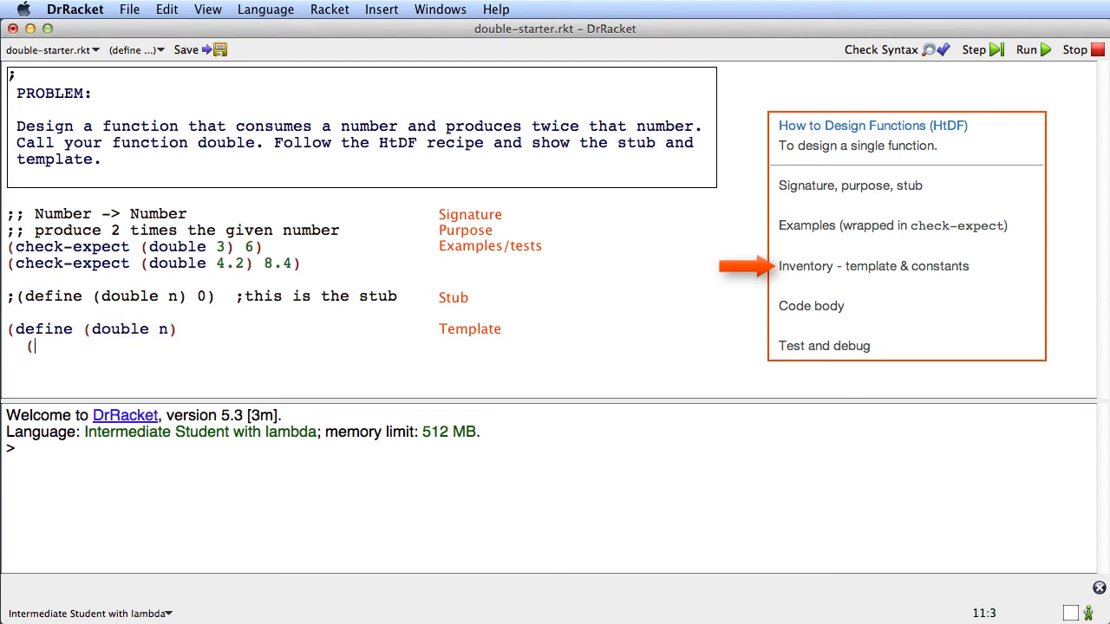
type("... n")
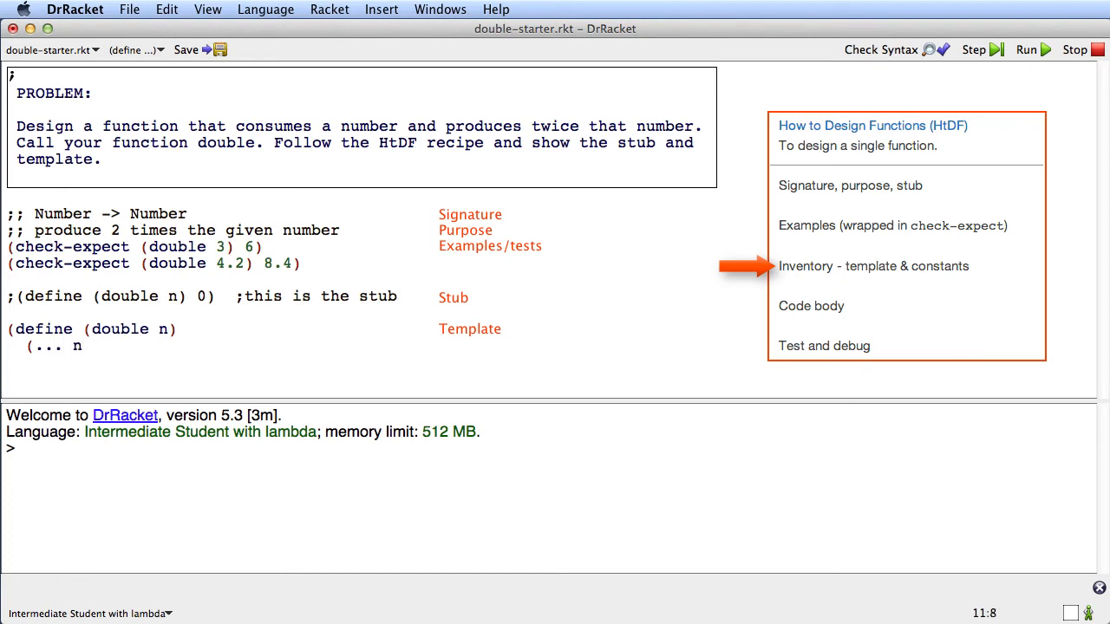
type("))")
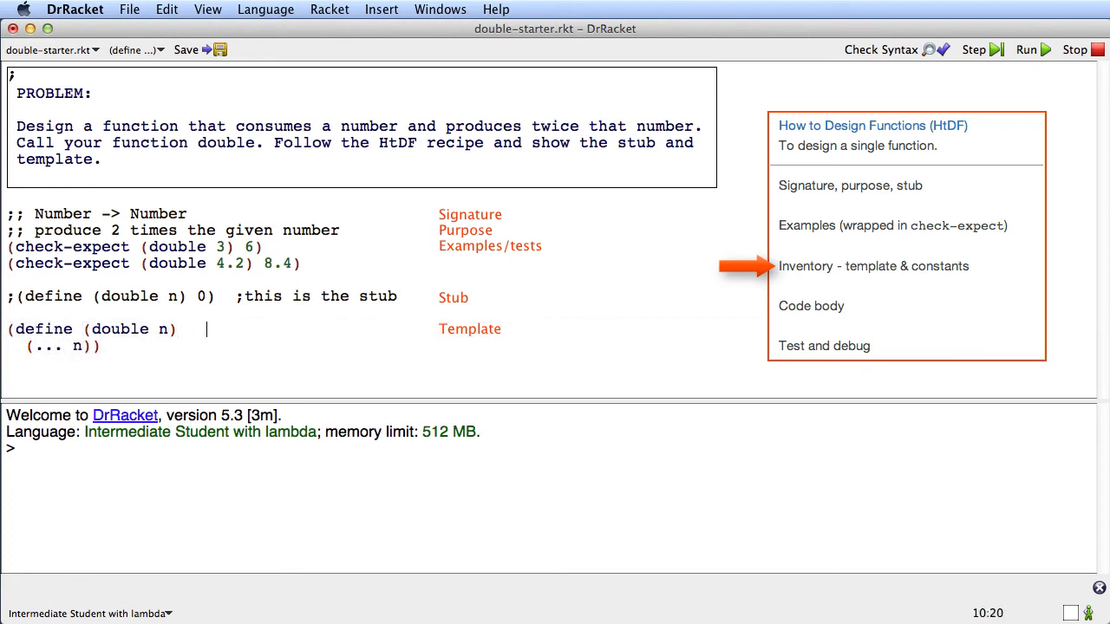
type(";t")
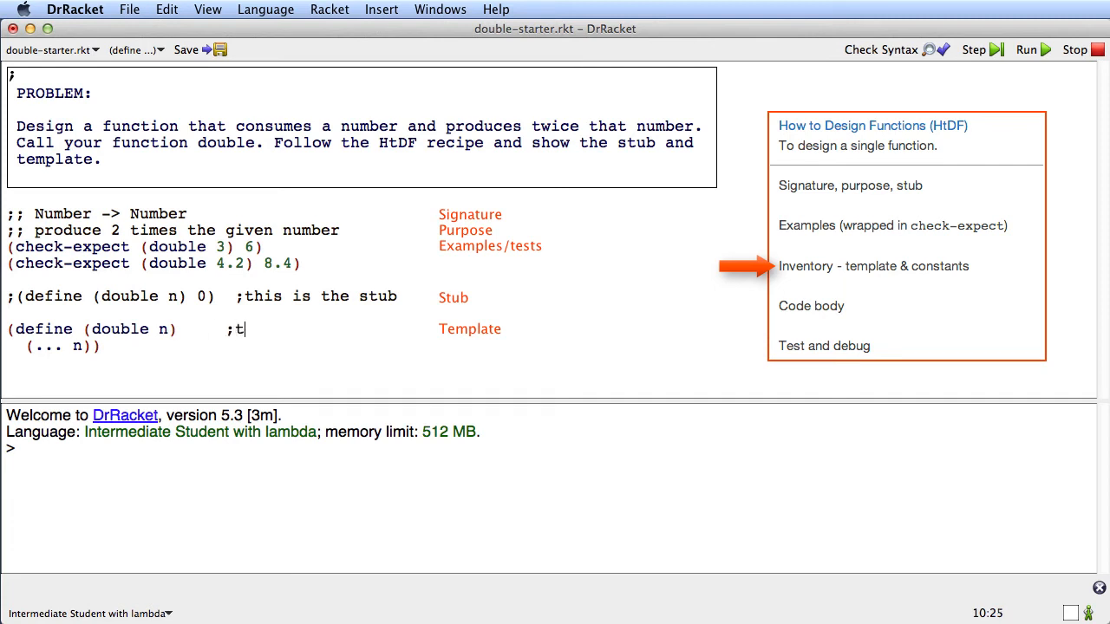
type("his is the template")
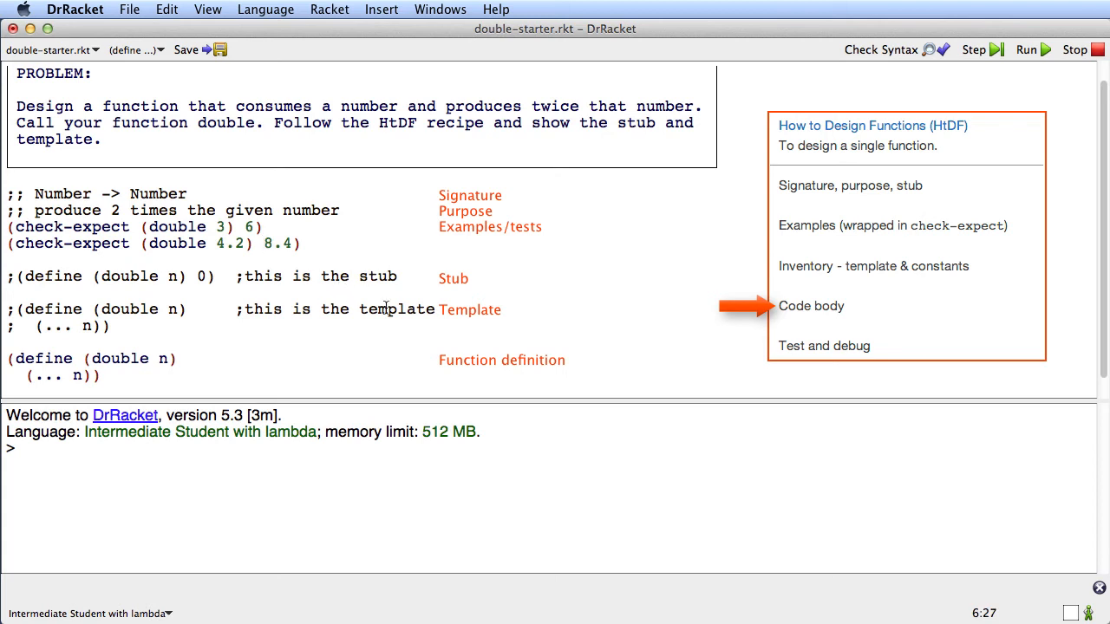
mouse_move(451, 333)
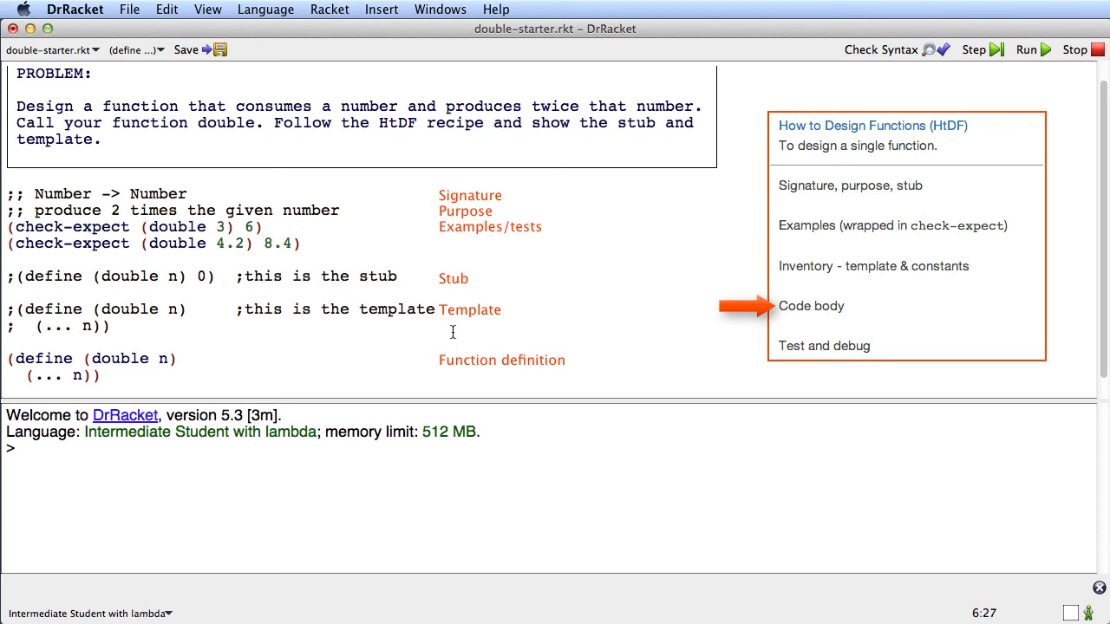
Write the 4.2 example's expected value as (* 2 4.2) and the function body as (* 2 n)
type("(* 2 4")
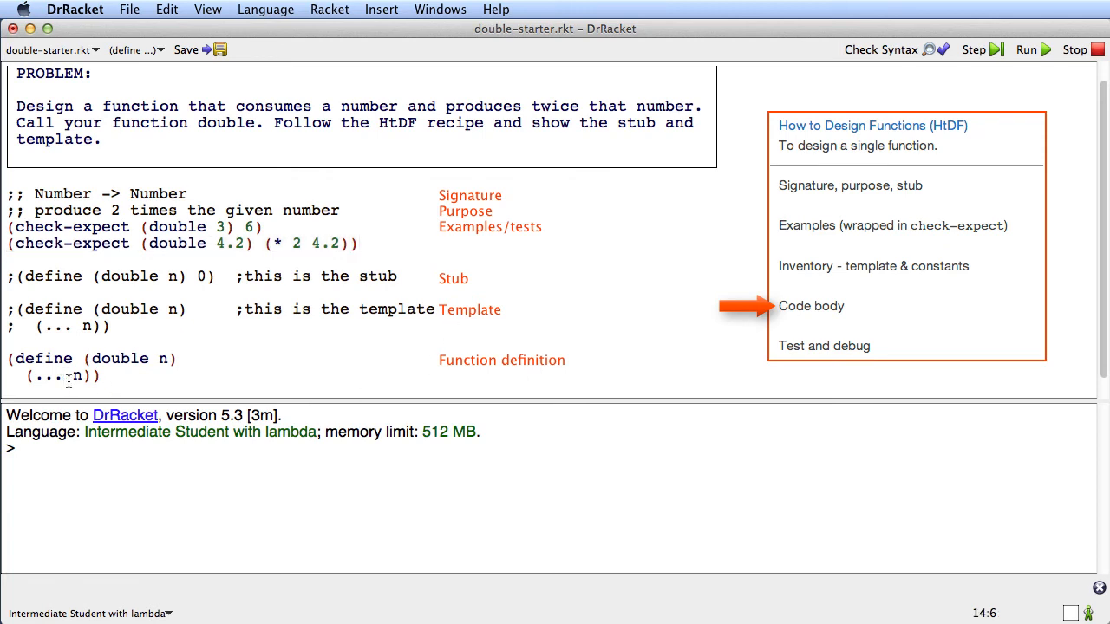
type("*")
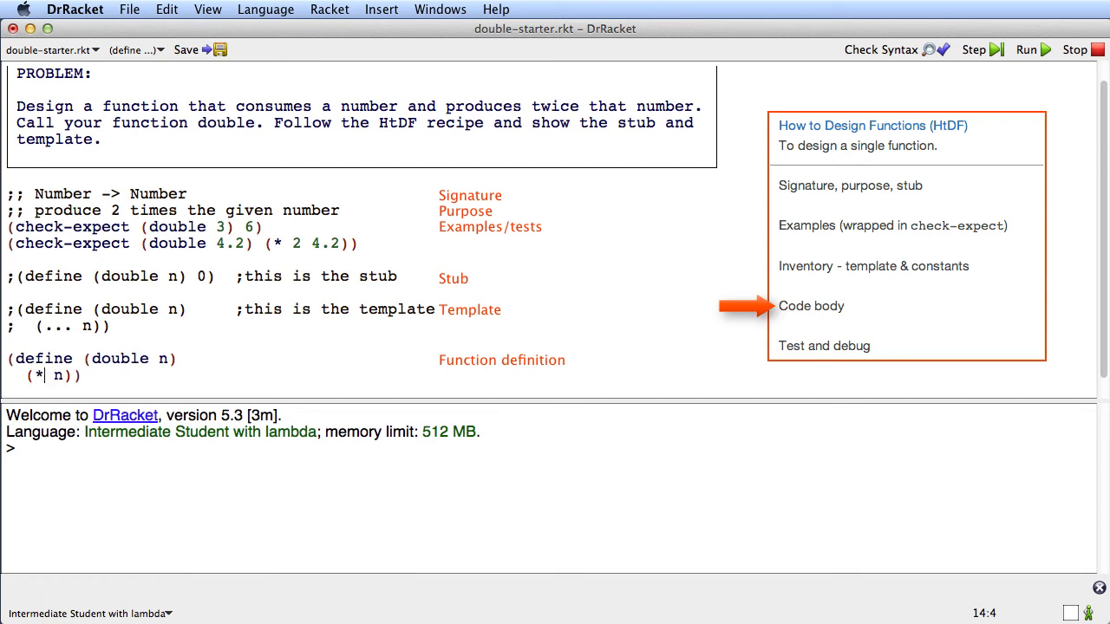
type("2")
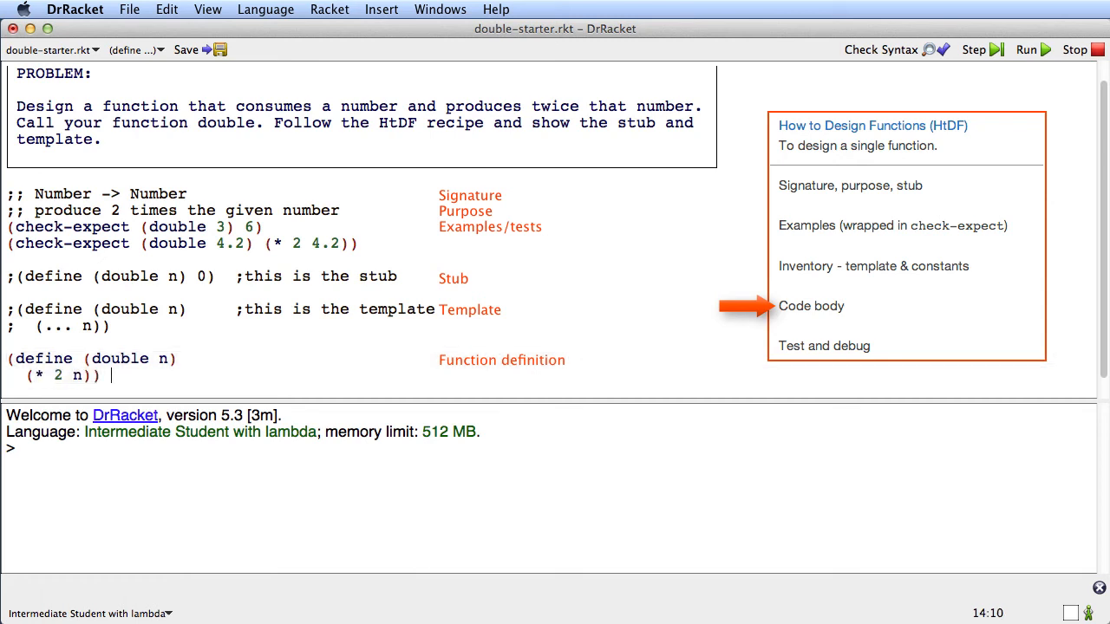